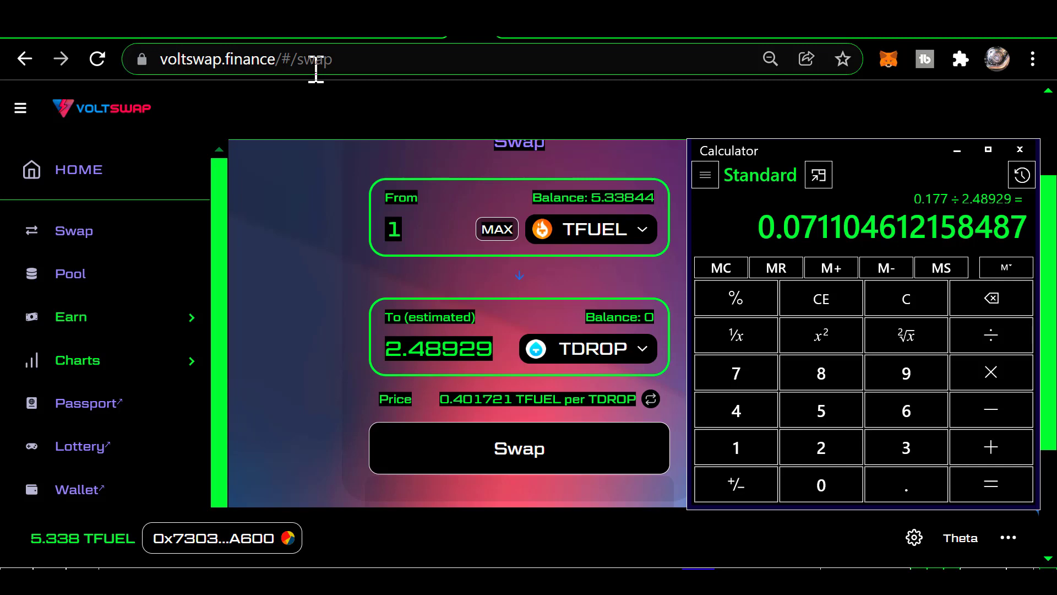
# Show the Earn > Farm pools list with the TDROP-TFUEL pool at 1,237.67 USD staked.
pyautogui.click(70, 316)
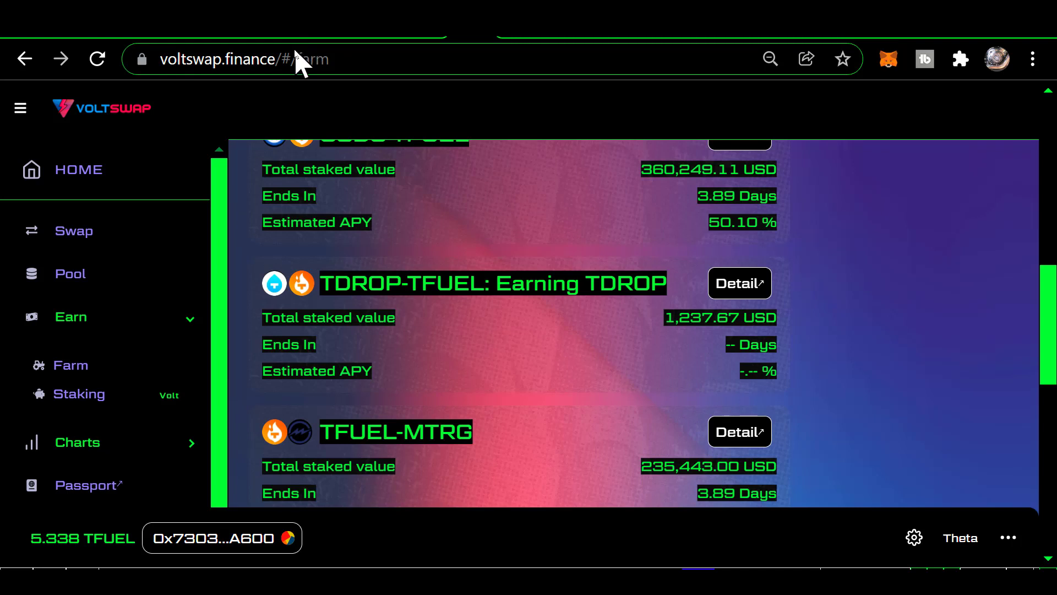
pyautogui.moveTo(296, 63)
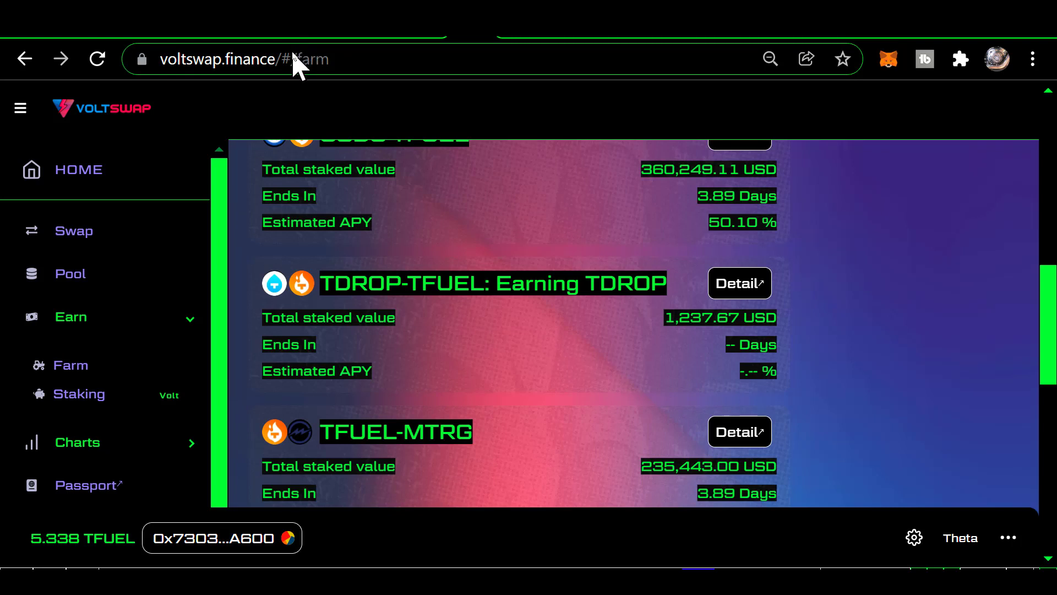